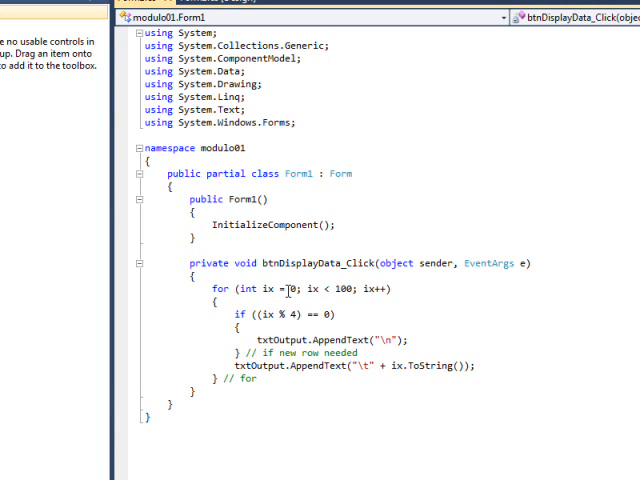
pyautogui.moveTo(244, 288)
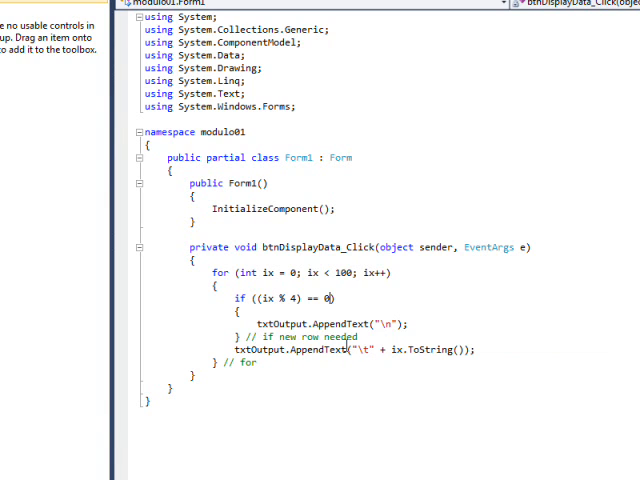
pyautogui.moveTo(362, 350)
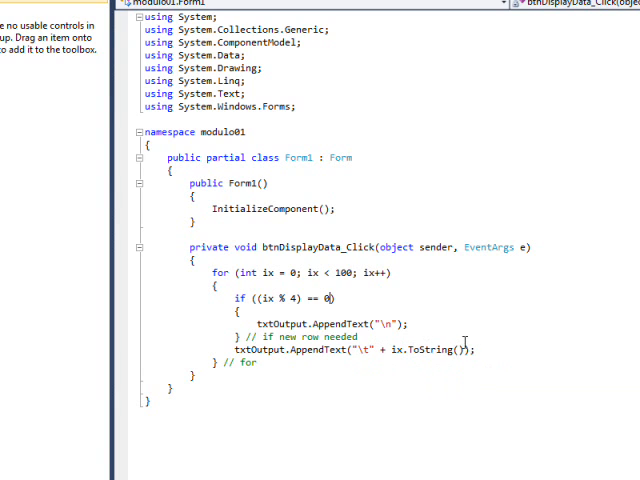
# Return to the Form1 design view after reviewing the btnDisplayData_Click modulo loop
pyautogui.click(226, 126)
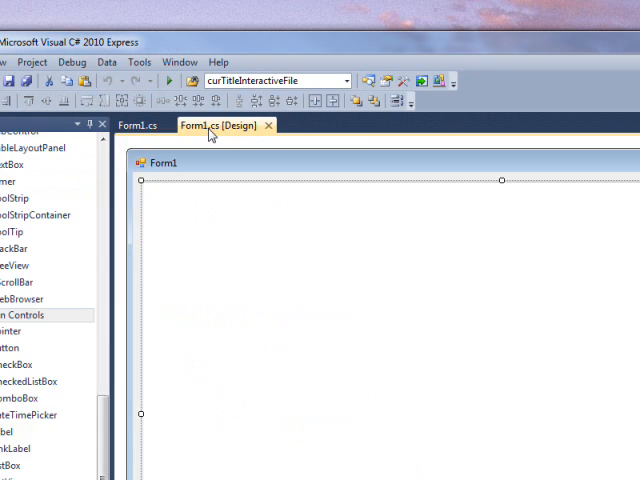